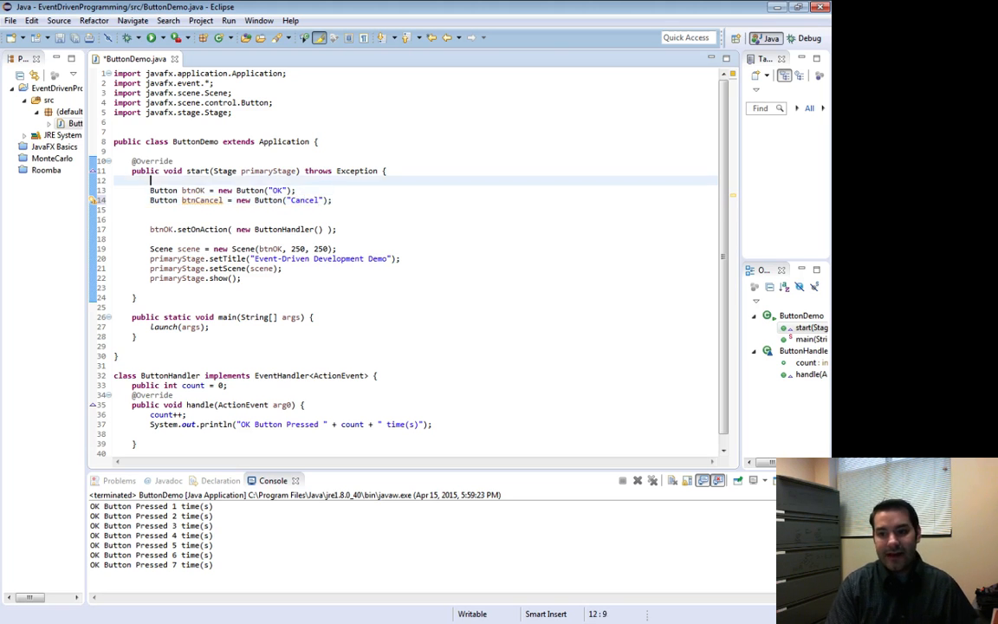
- Declare 'HBox pane = new HBox();' in start() and import HBox from javafx.scene.layout via quick fix
text(Pane)
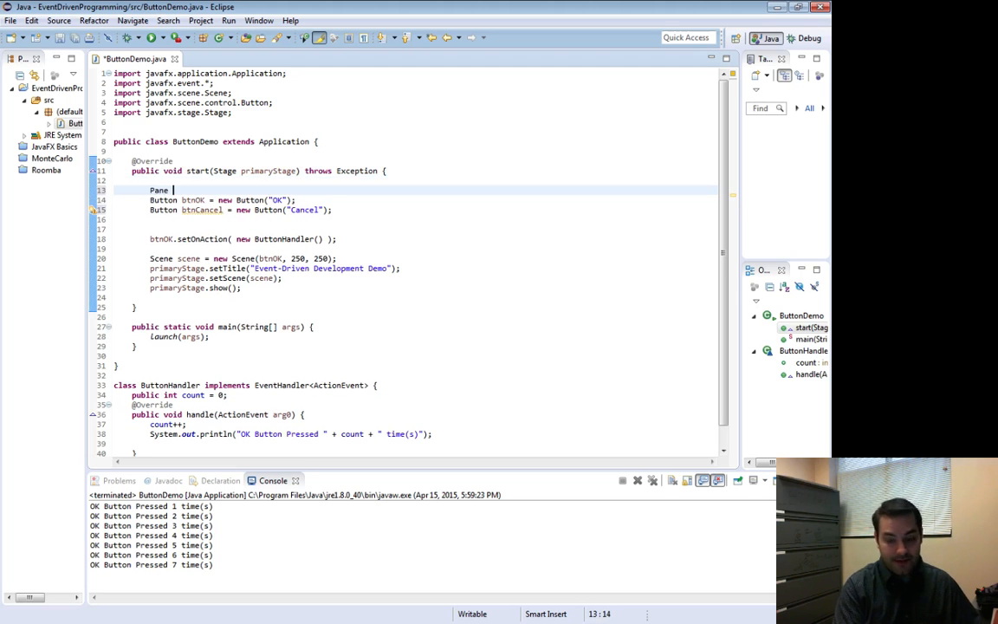
text(pane = new P)
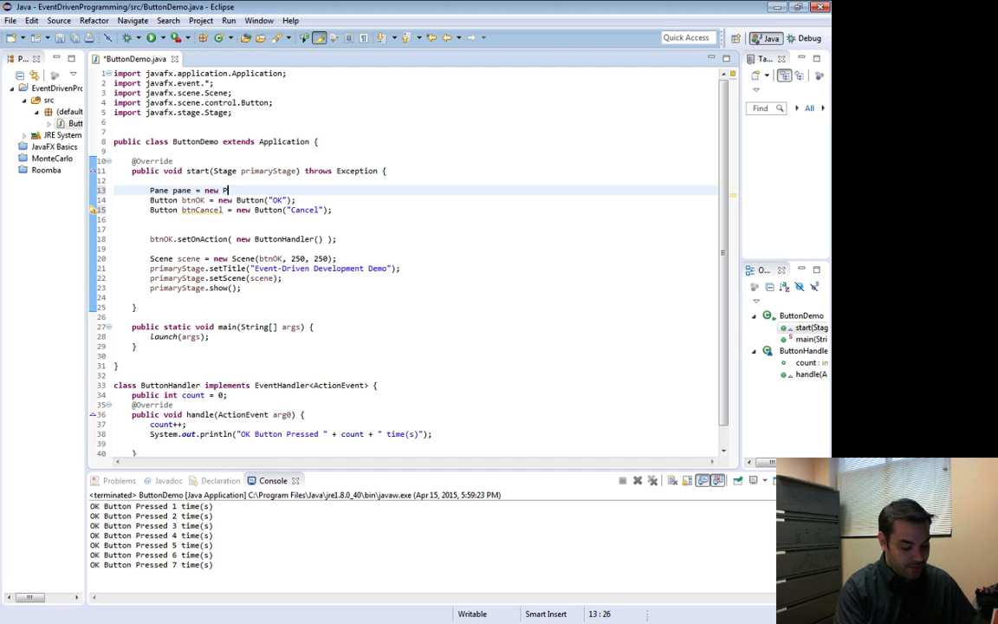
text(ane())
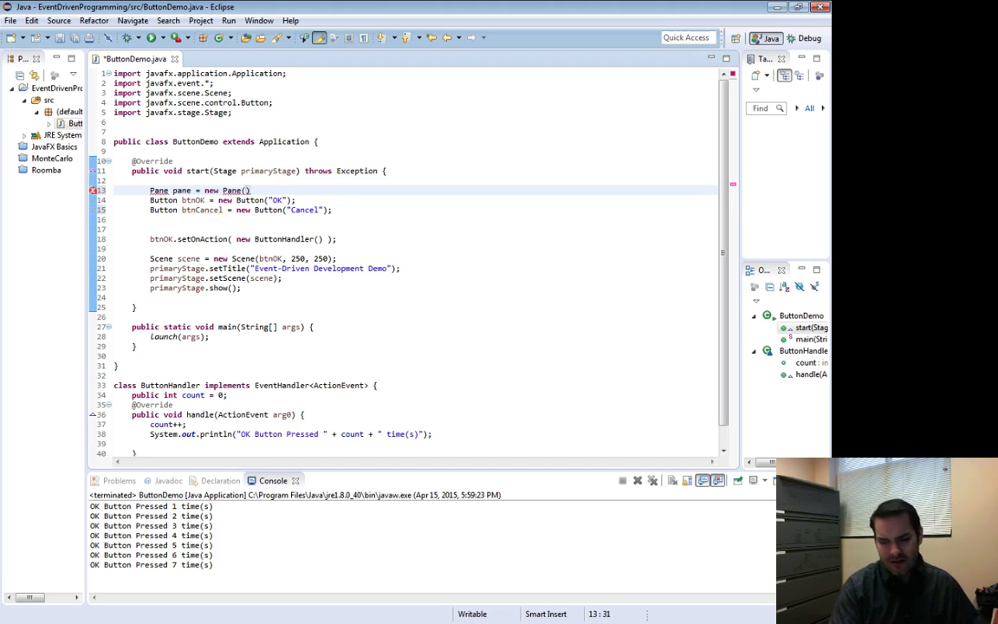
double_click(160, 189)
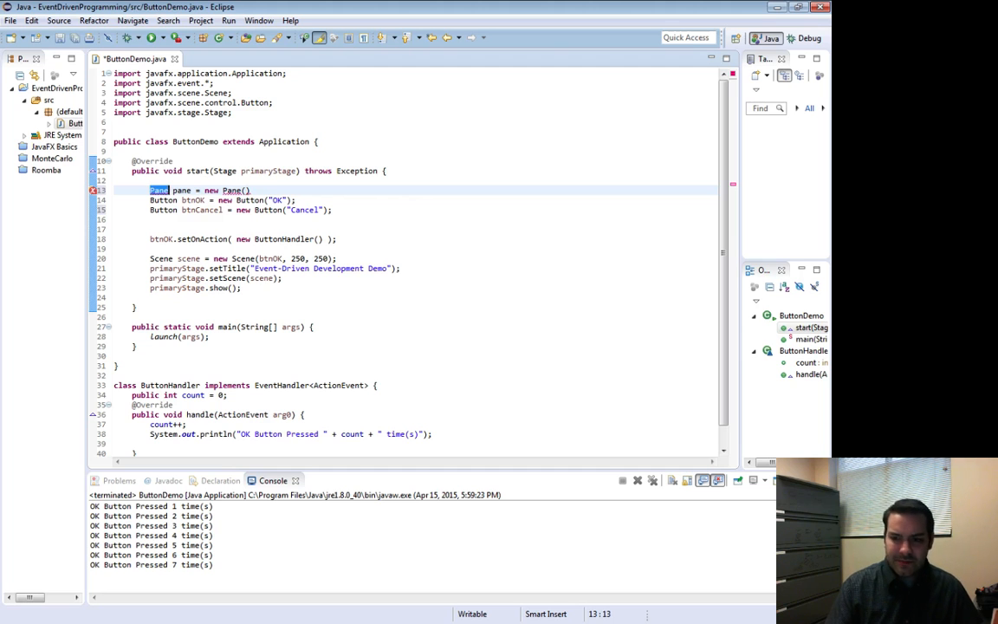
text(Hbox)
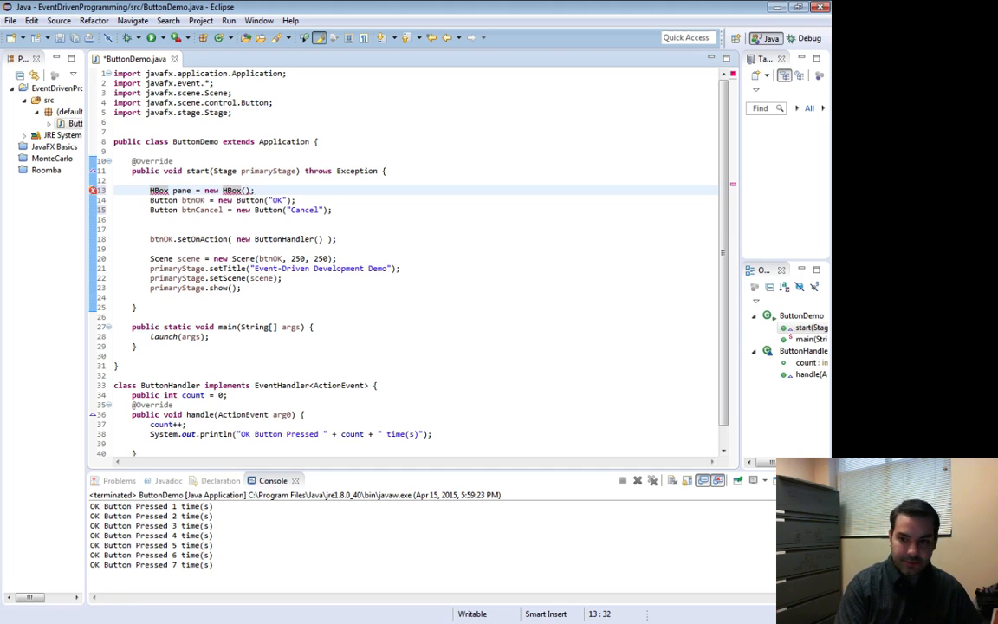
key(ctrl+s)
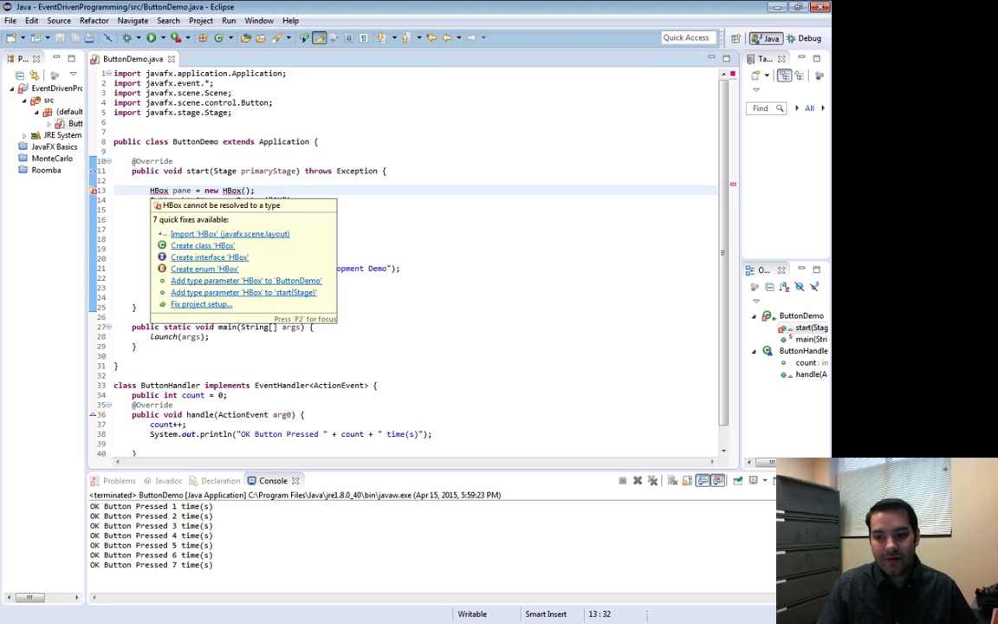
click(229, 234)
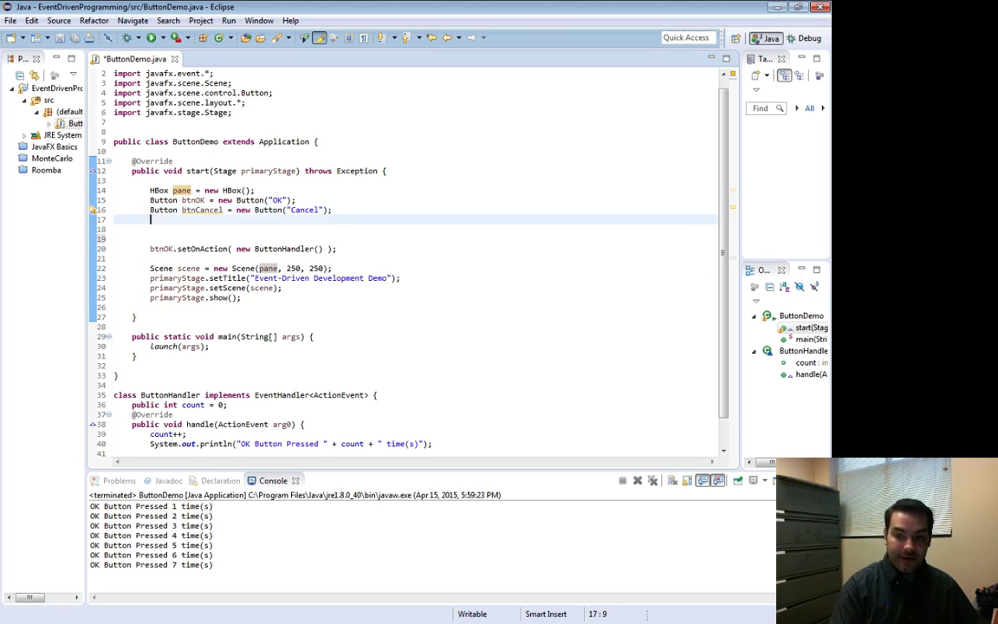
- Add 'pane.getChildren().addAll(btnOK, btnCancel);' below the button declarations
text(pane.)
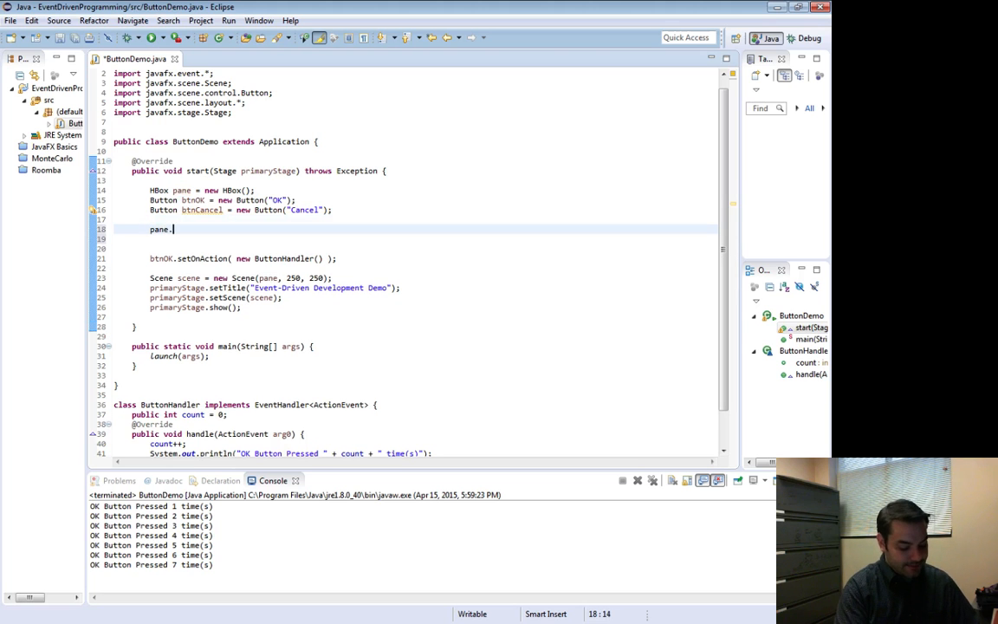
text(getChildren().a)
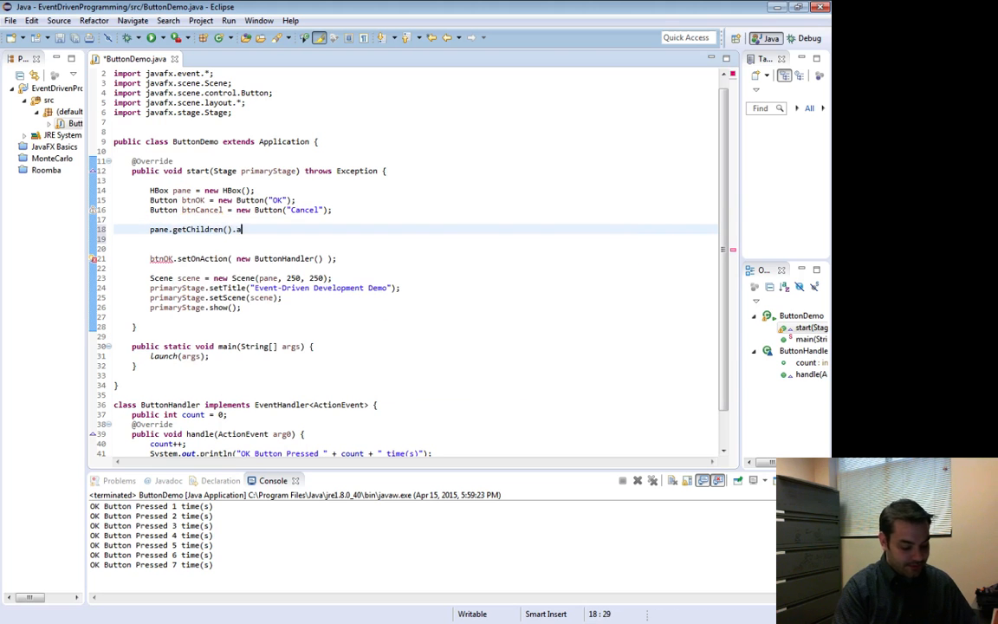
text(ddAll)
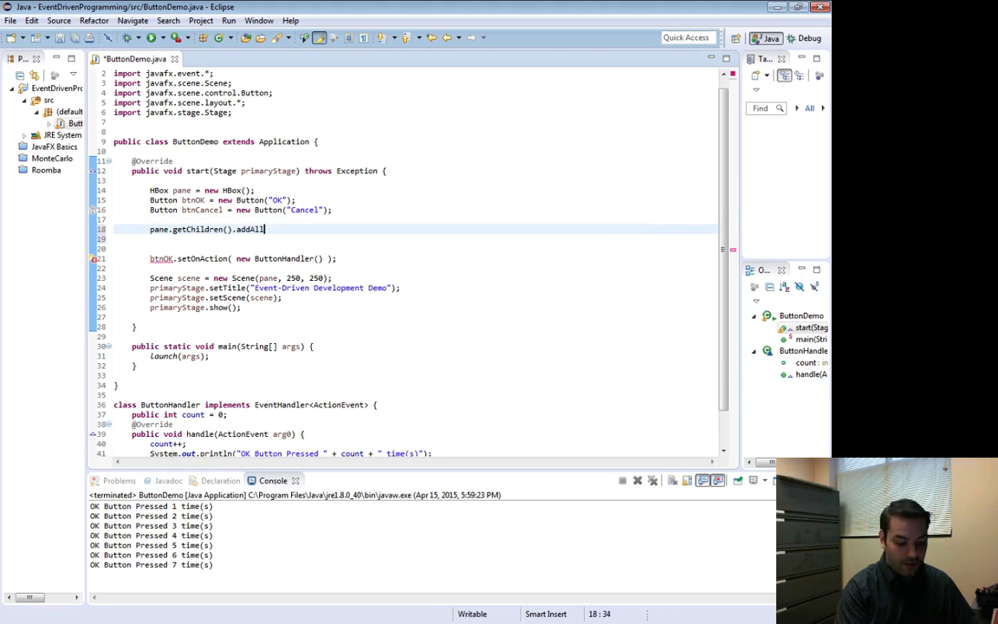
text((btnOK, btnCa)
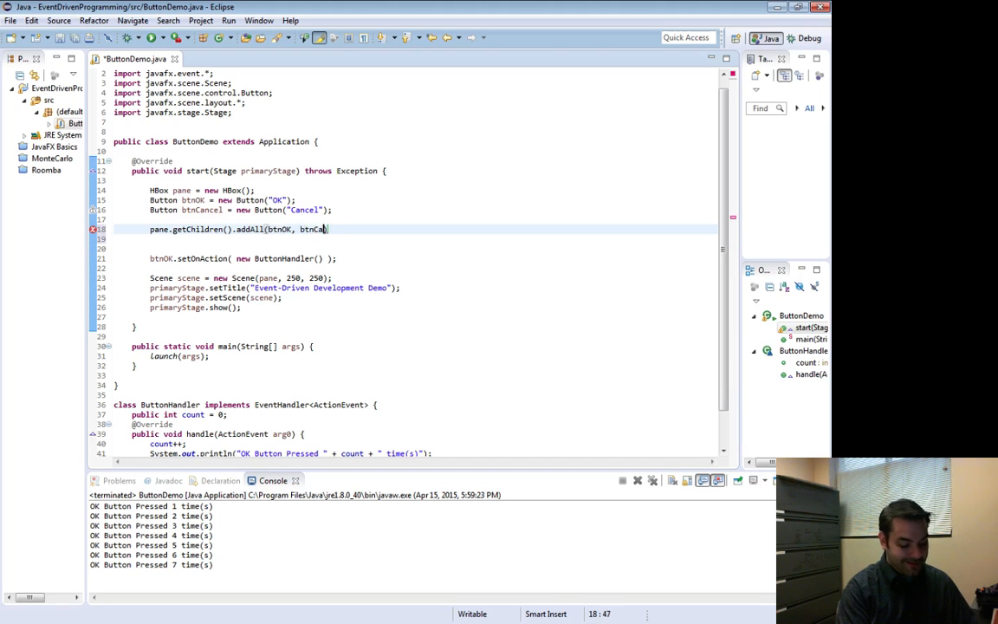
text(ncel);)
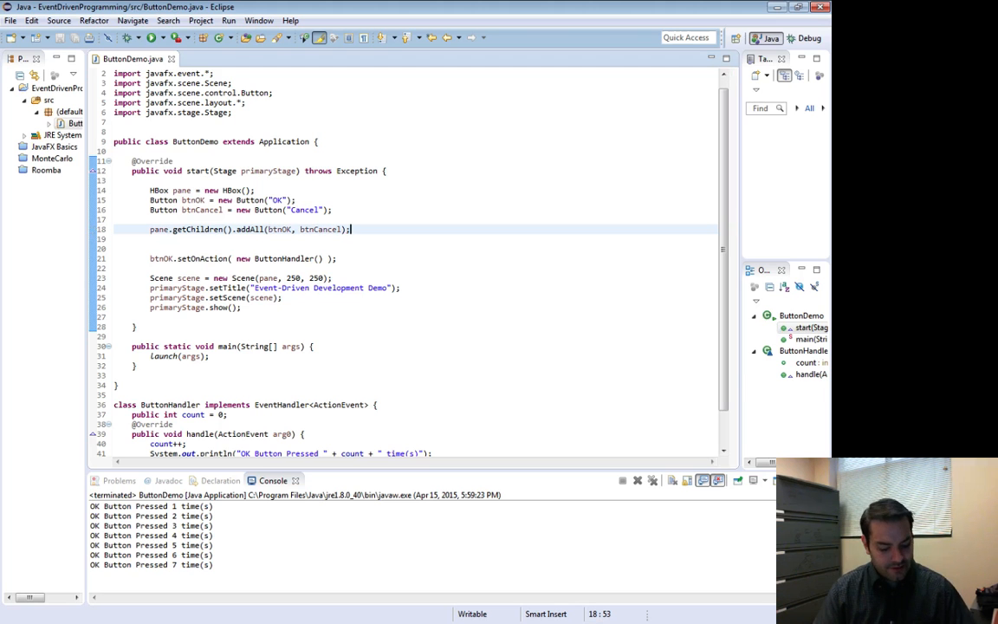
- Launch ButtonDemo, press OK once to log a press, then close the demo window
click(151, 38)
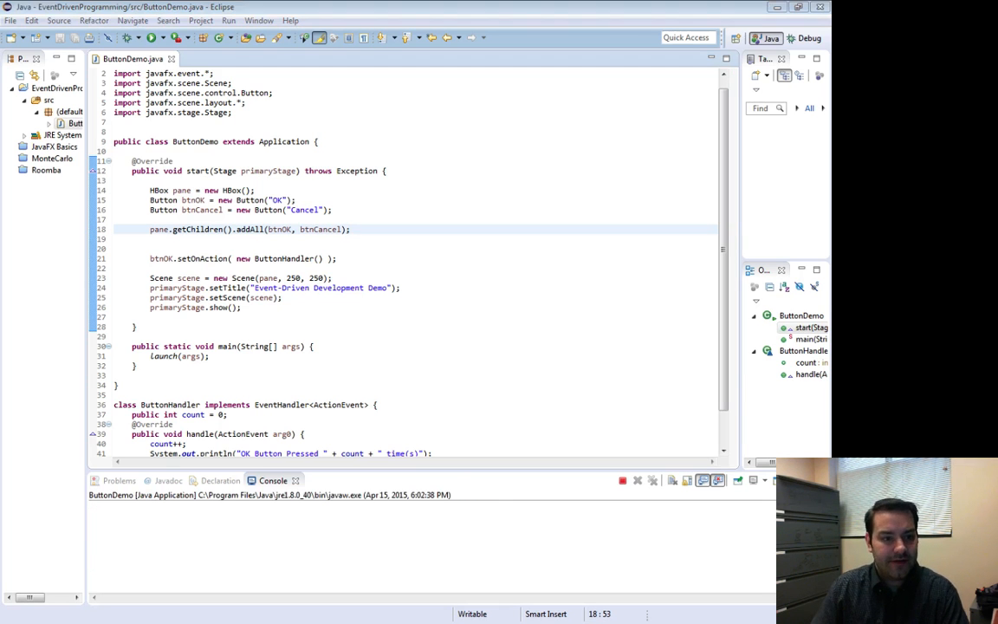
click(151, 39)
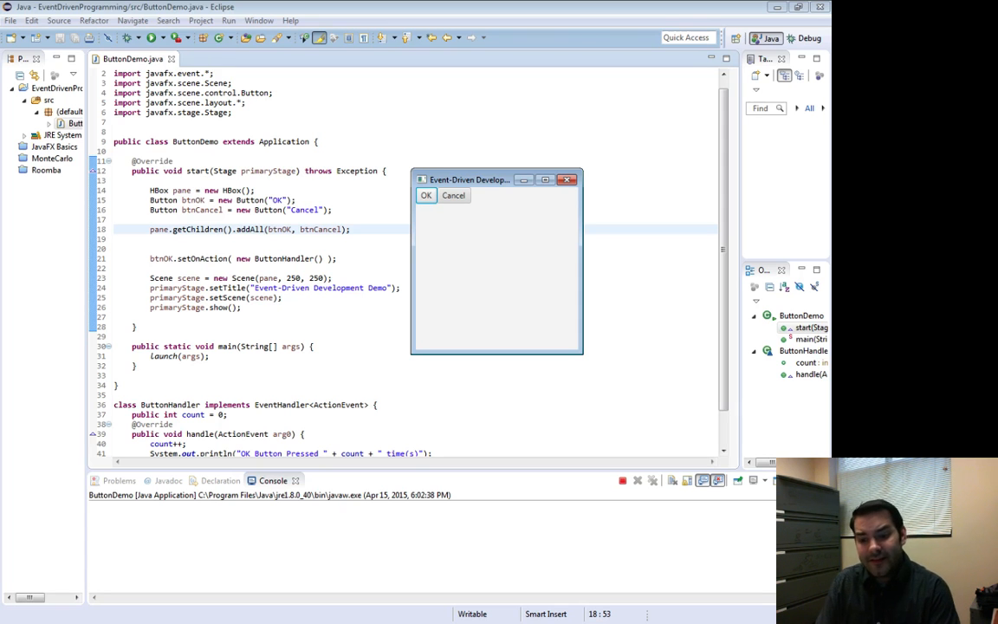
click(426, 194)
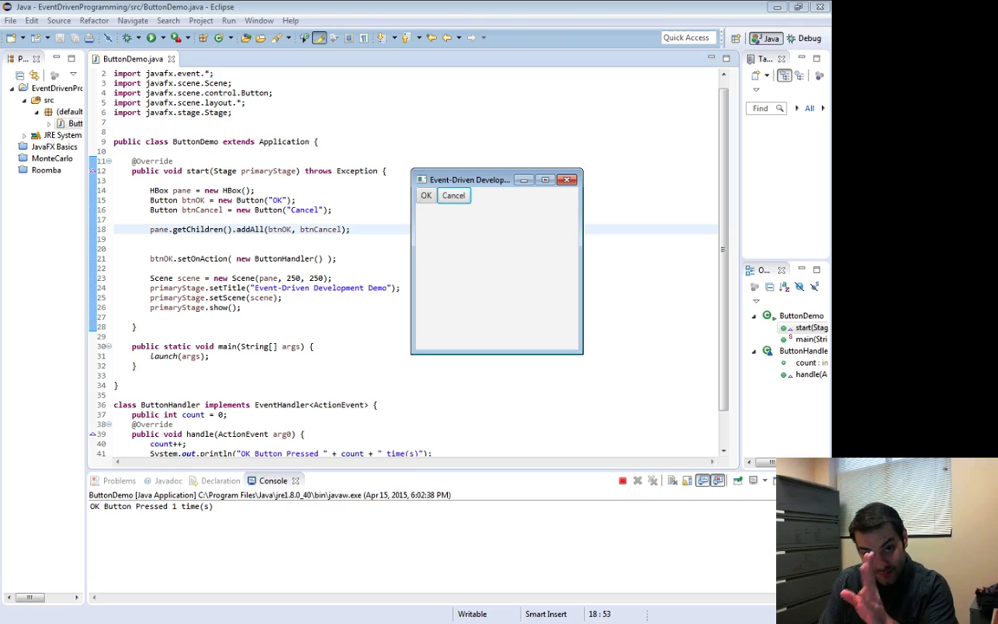
click(576, 179)
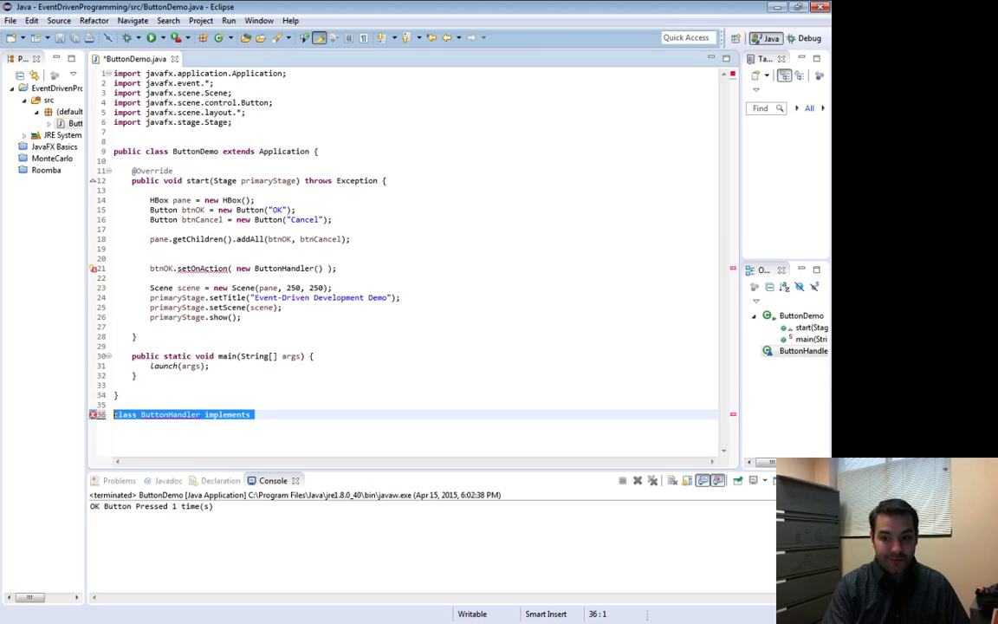
- Paste the ButtonHandler body as an anonymous EventHandler<ActionEvent> inside btnOK.setOnAction()
key(Delete)
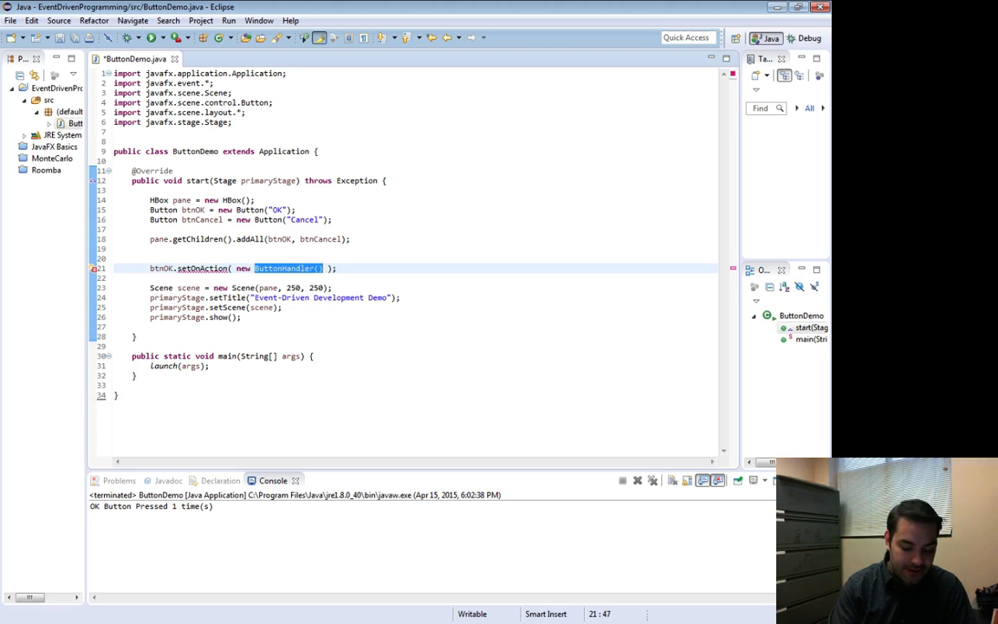
key(Delete)
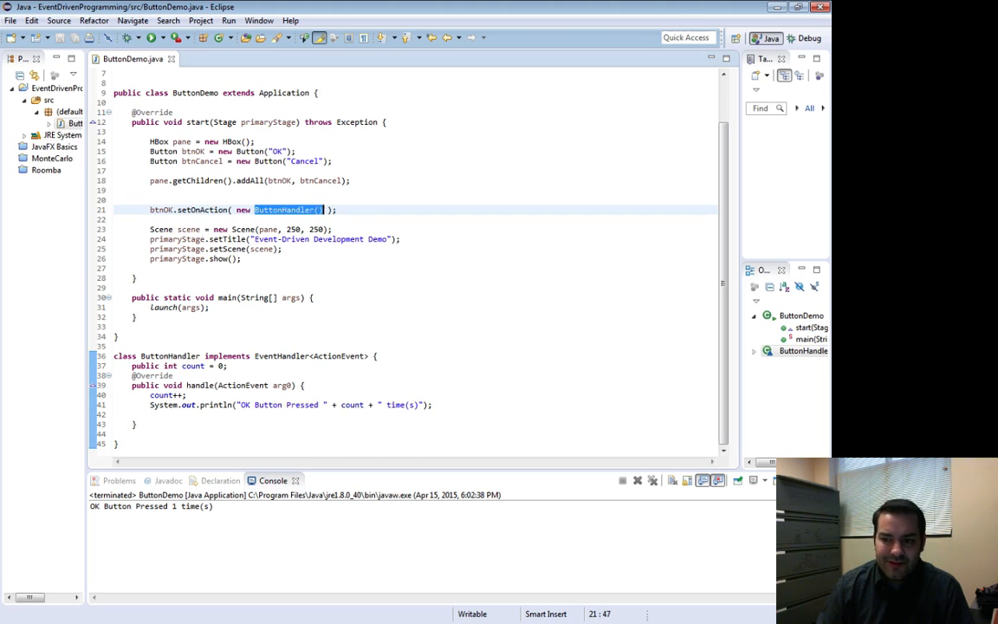
key(Delete)
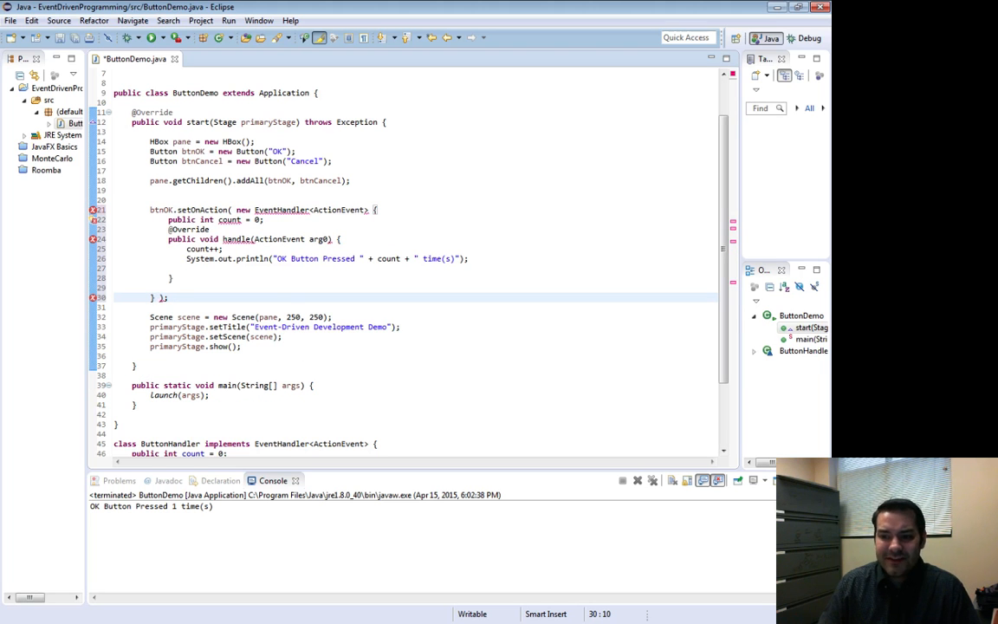
mouse_move(280, 210)
text(())
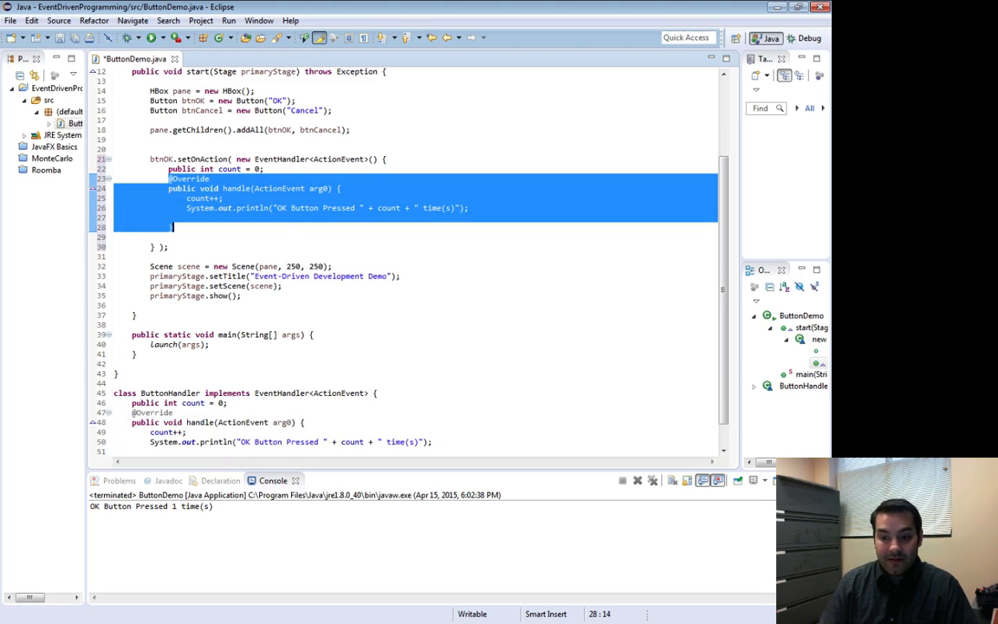
- Scroll down to the separate ButtonHandler class to delete it before relaunching
scroll(down, 3)
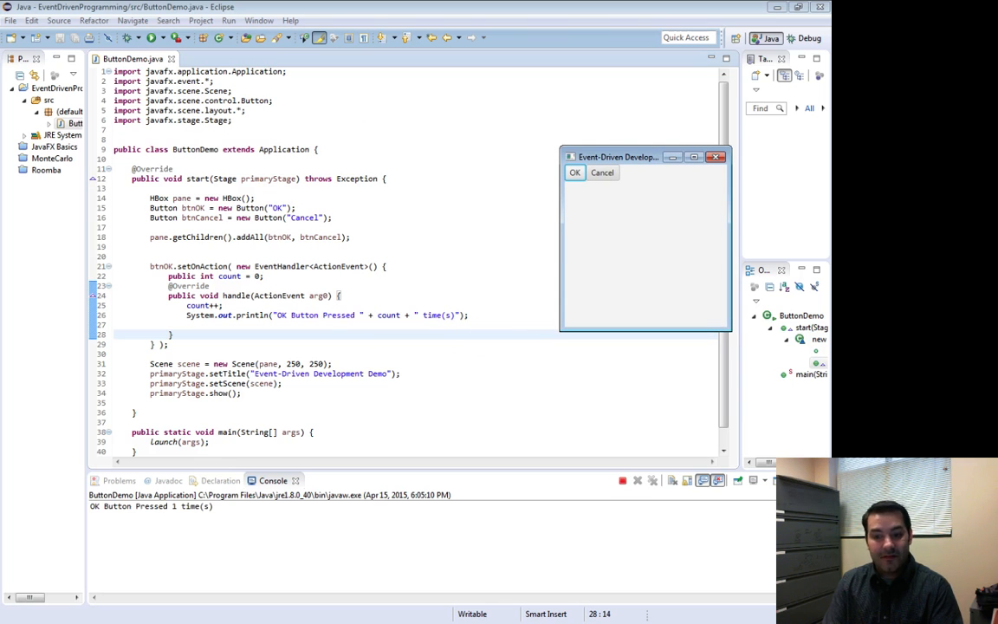
- Press OK in the demo, then rename the copied handler's btnOK to btnCancel
click(575, 173)
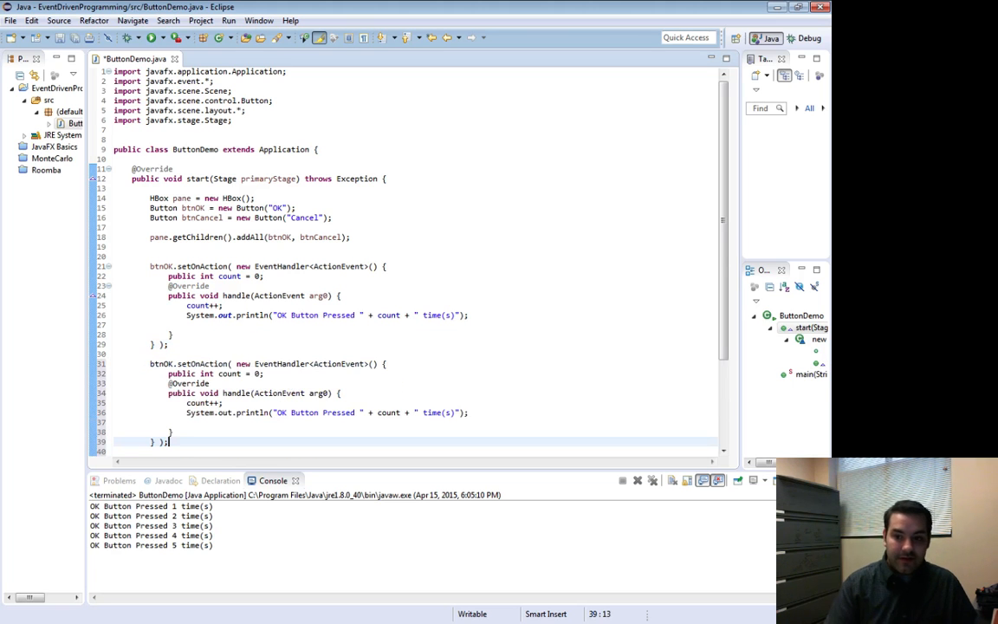
click(173, 364)
text(Cancel)
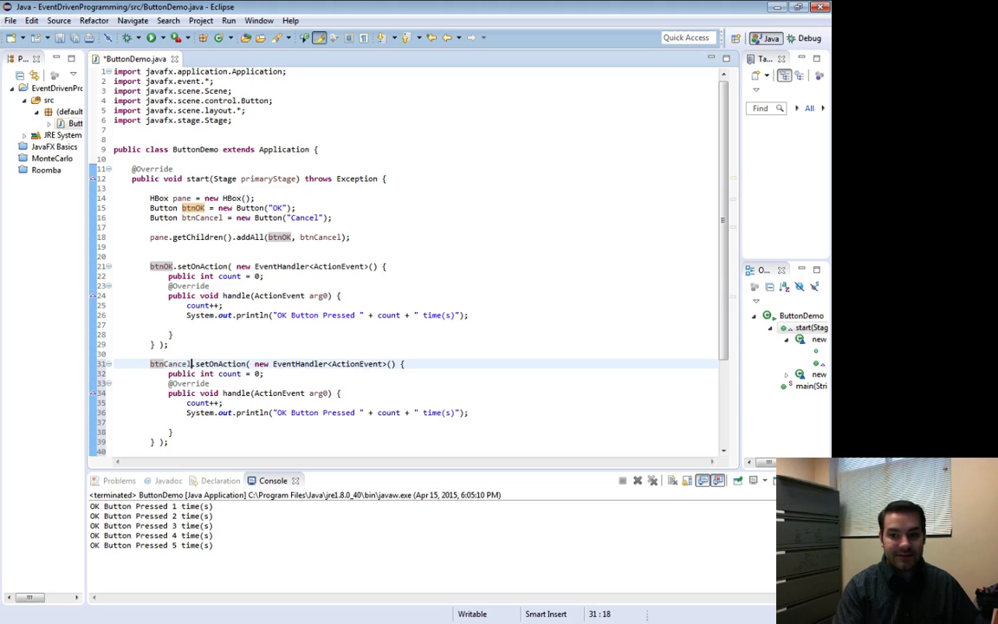
key(ctrl+s)
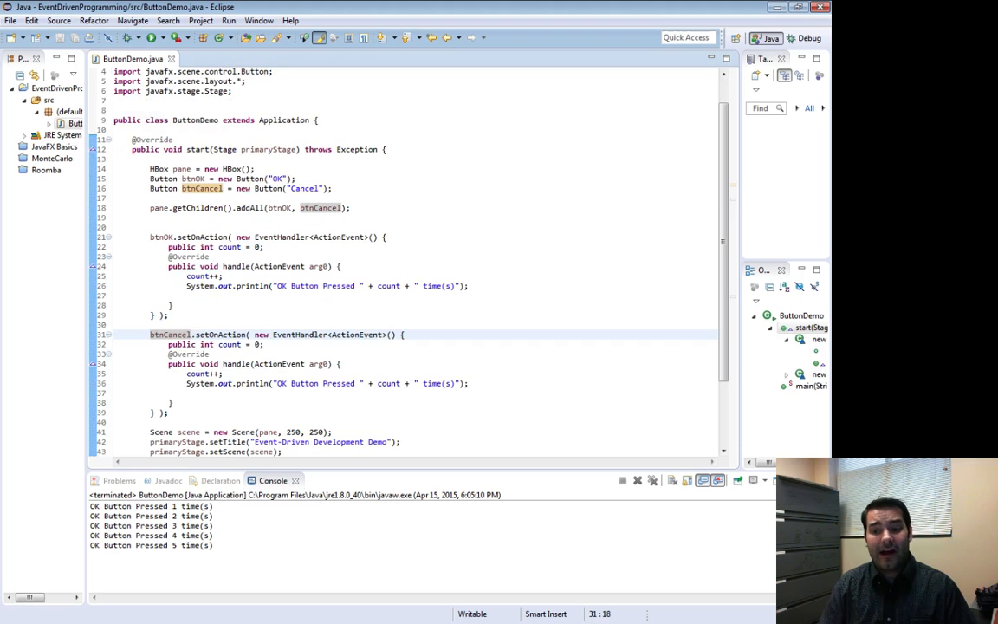
text(Cancel)
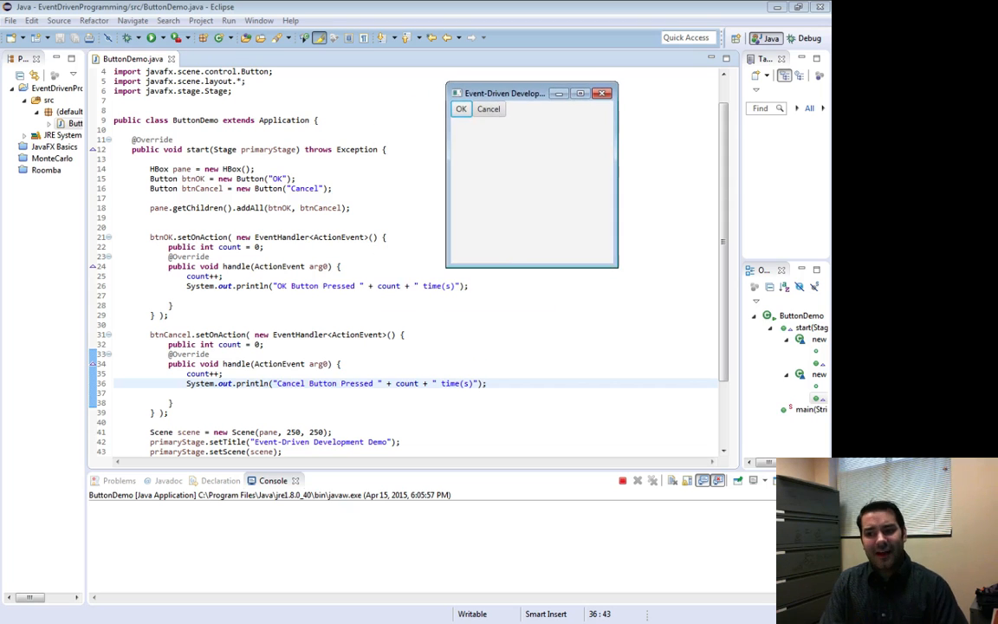
- Press OK three times and Cancel twice, watching each log its own count in the Console
click(461, 107)
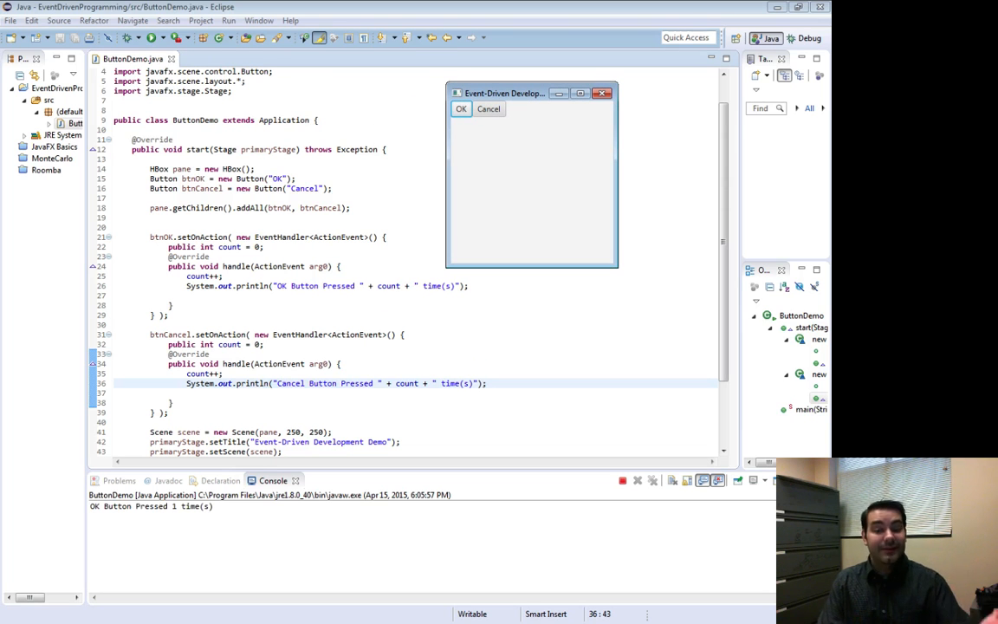
click(461, 108)
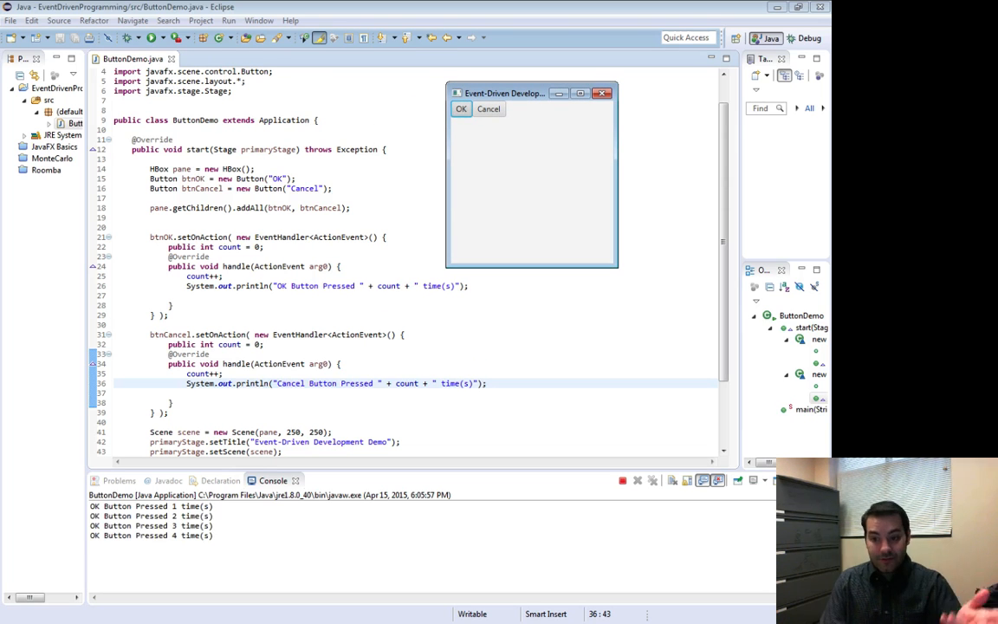
click(461, 108)
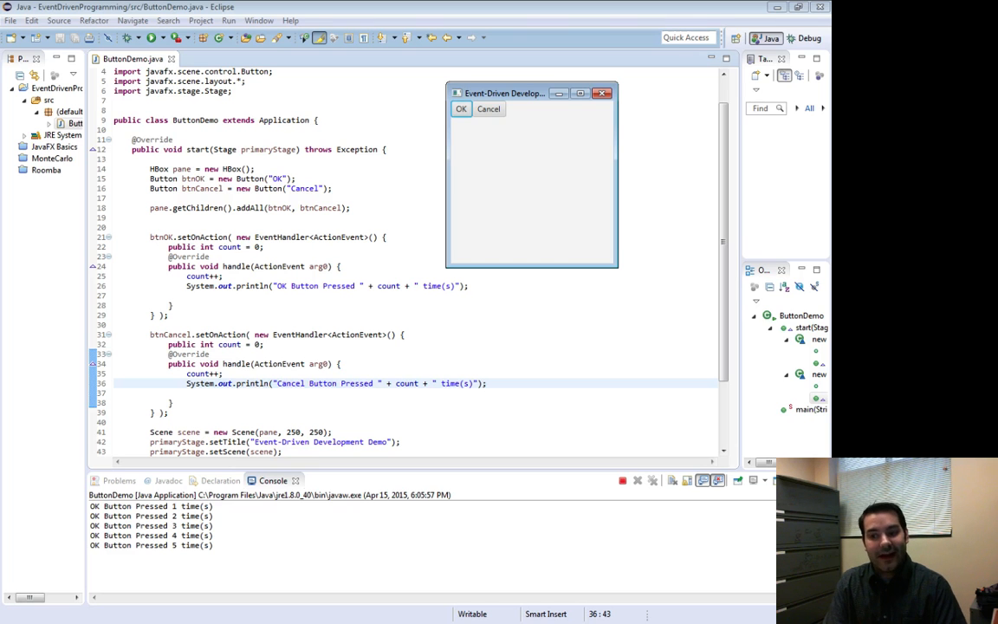
click(489, 108)
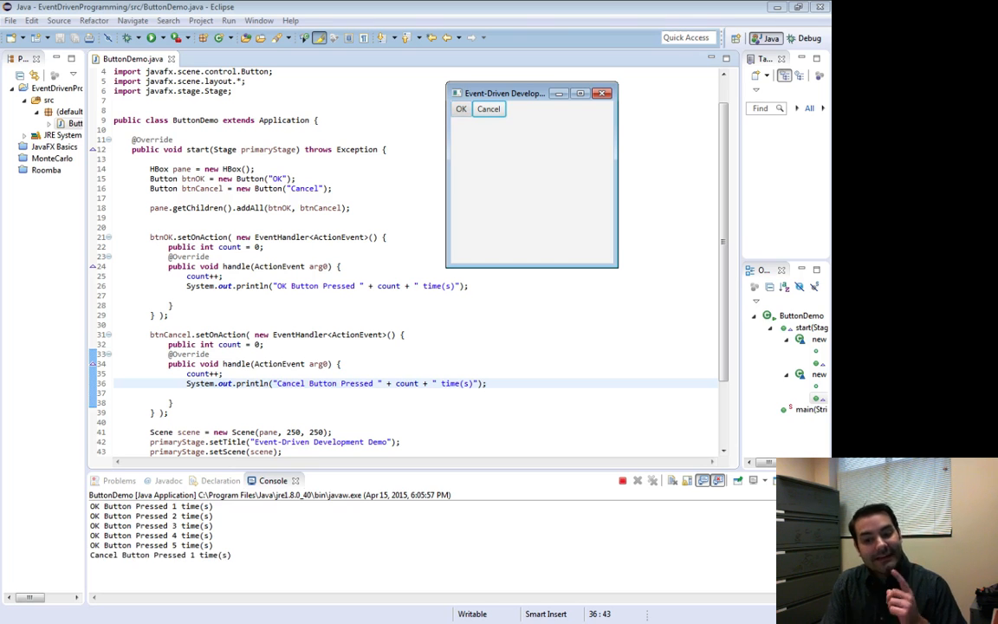
click(489, 107)
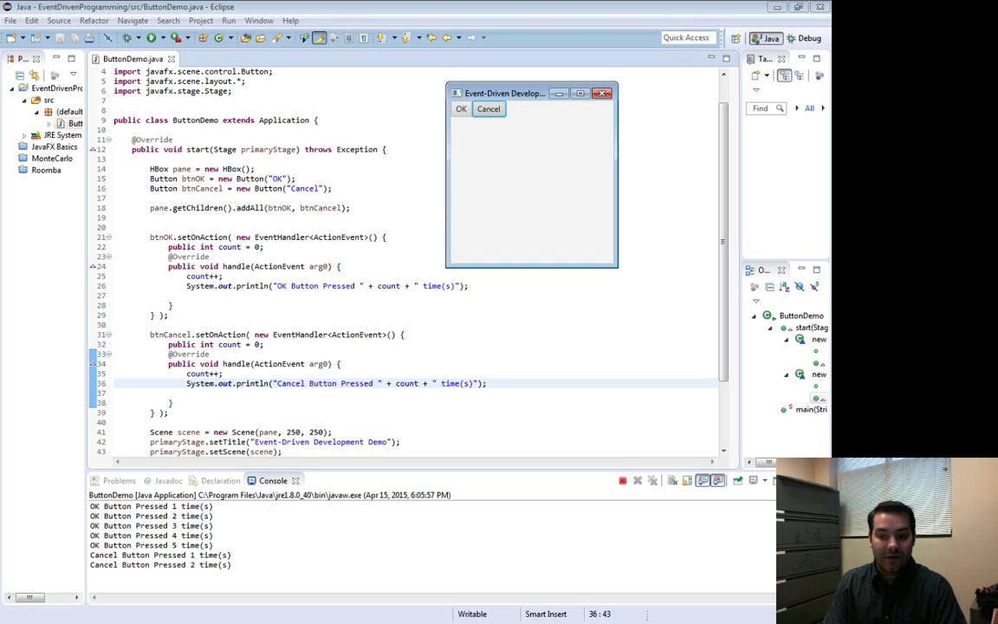